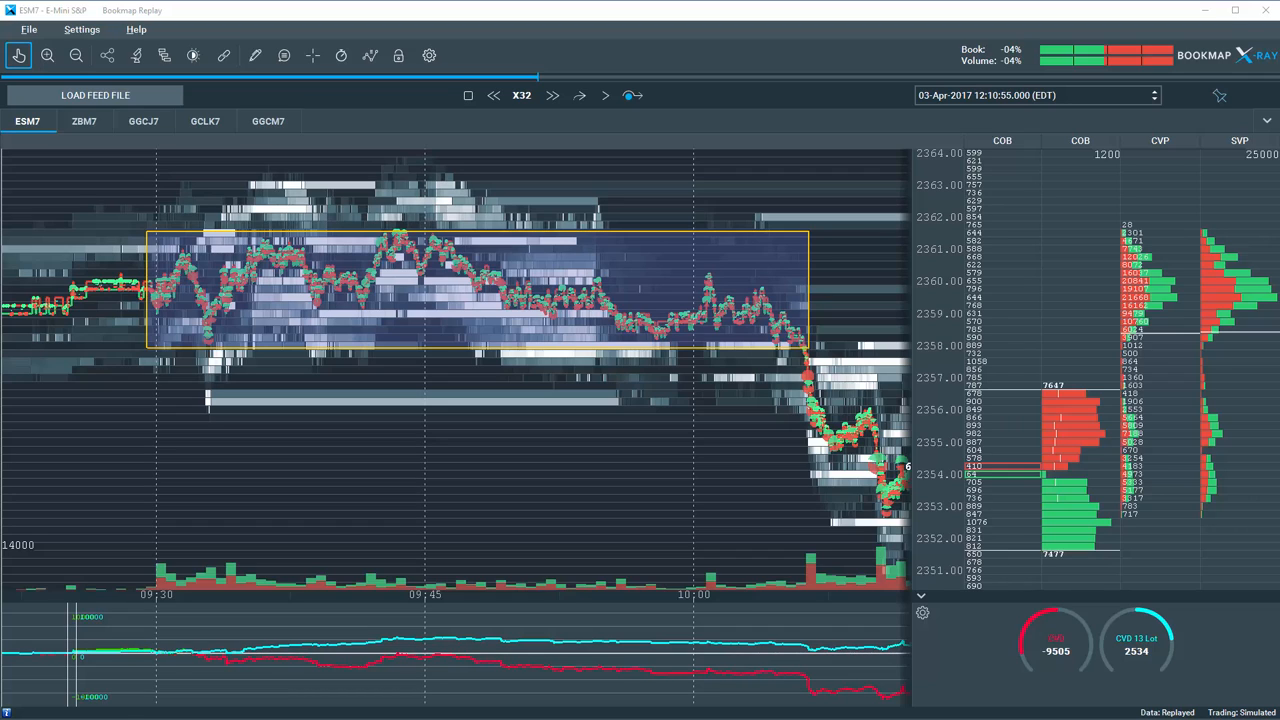
mouse_move(680, 308)
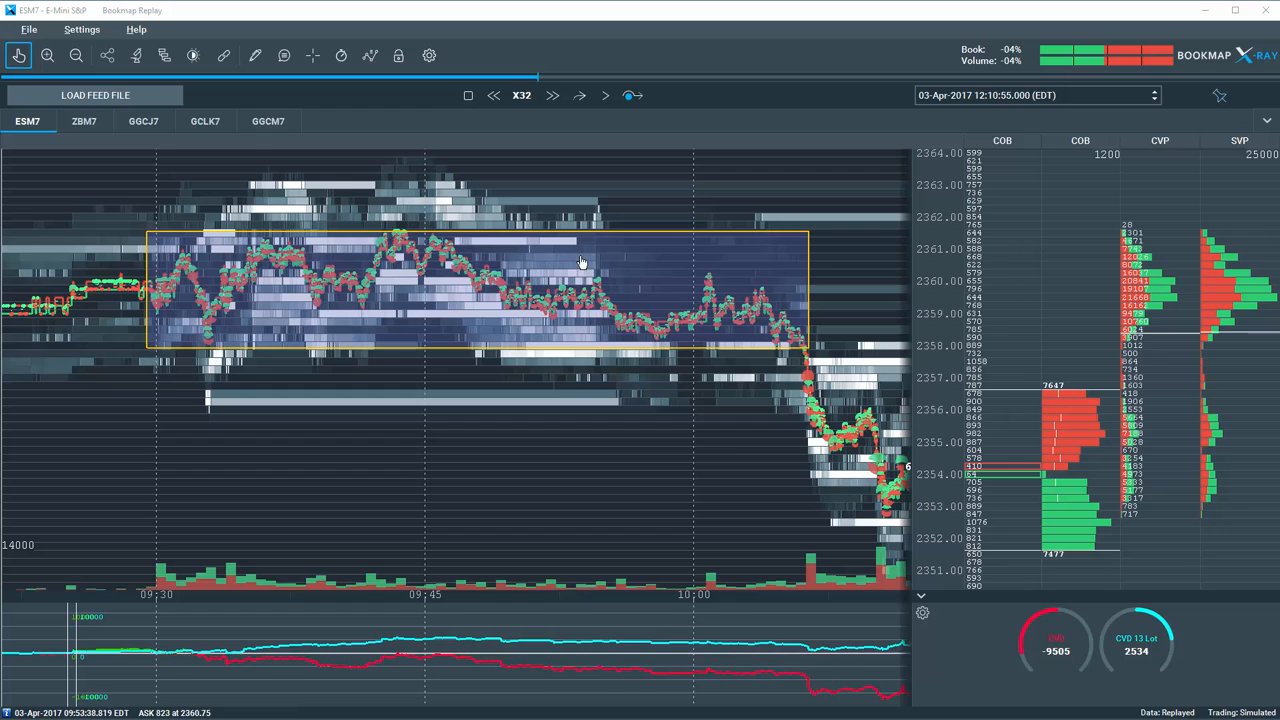
mouse_move(648, 340)
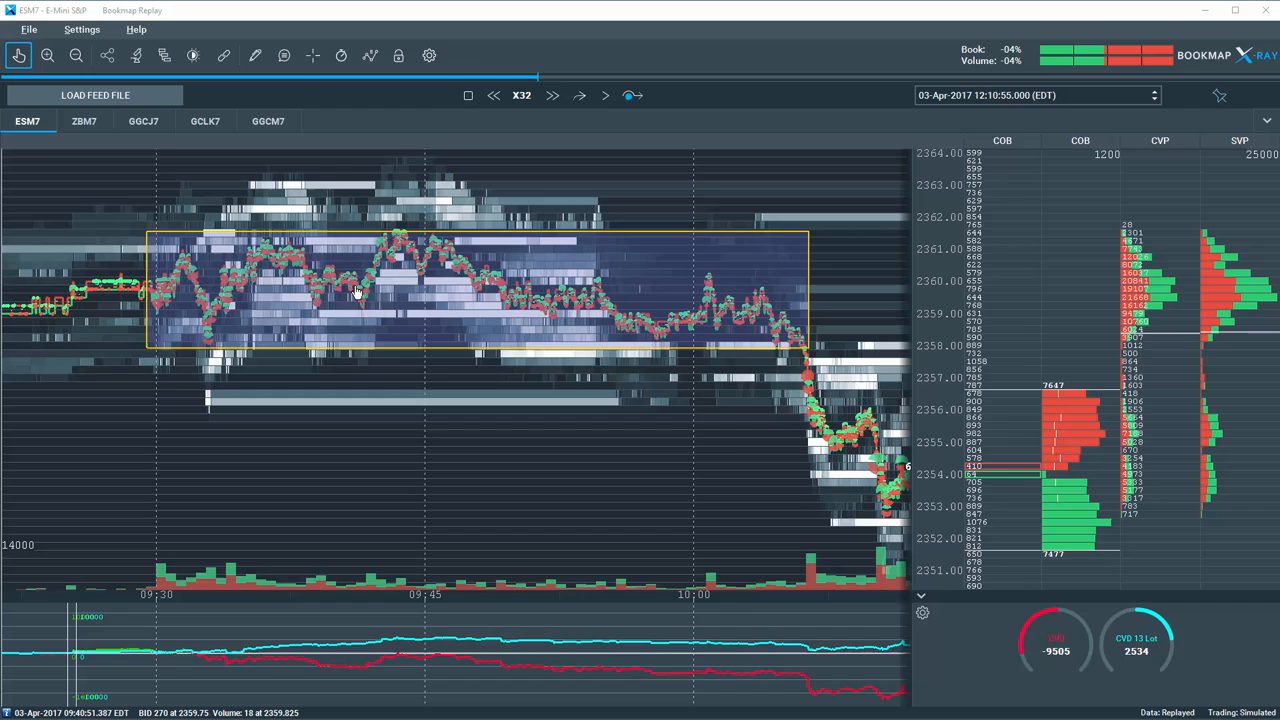
mouse_move(156, 300)
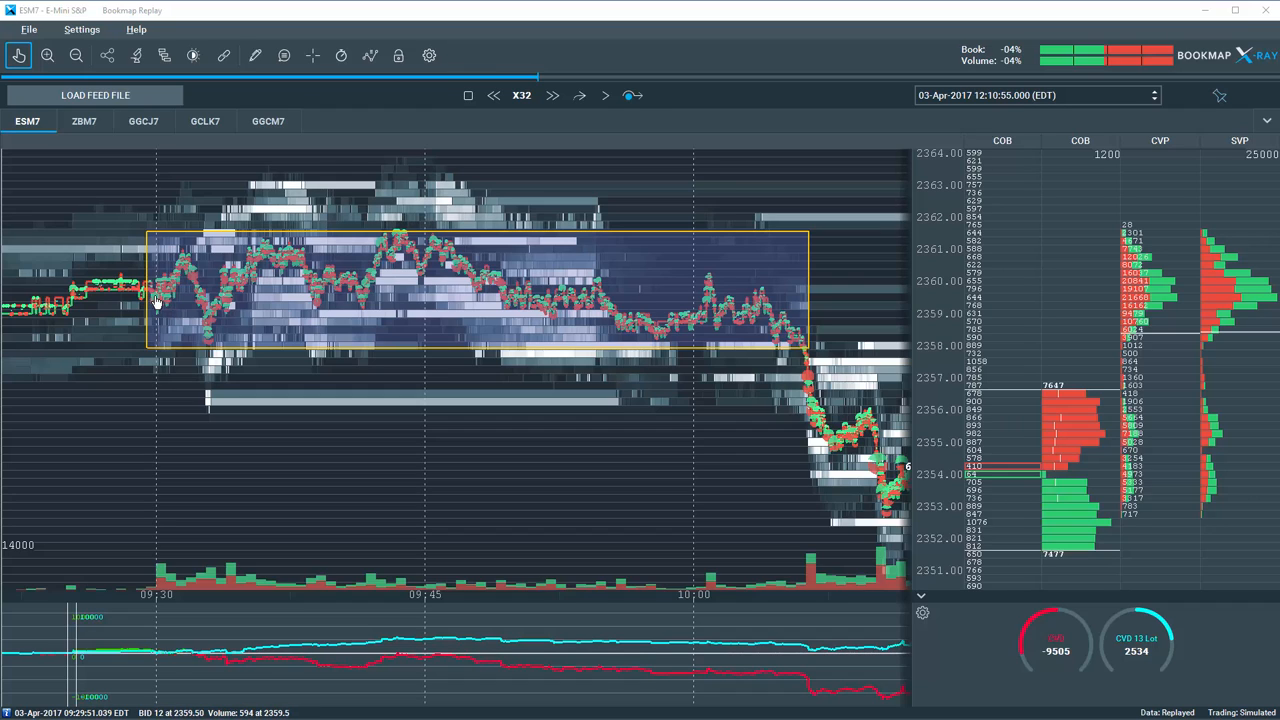
mouse_move(820, 356)
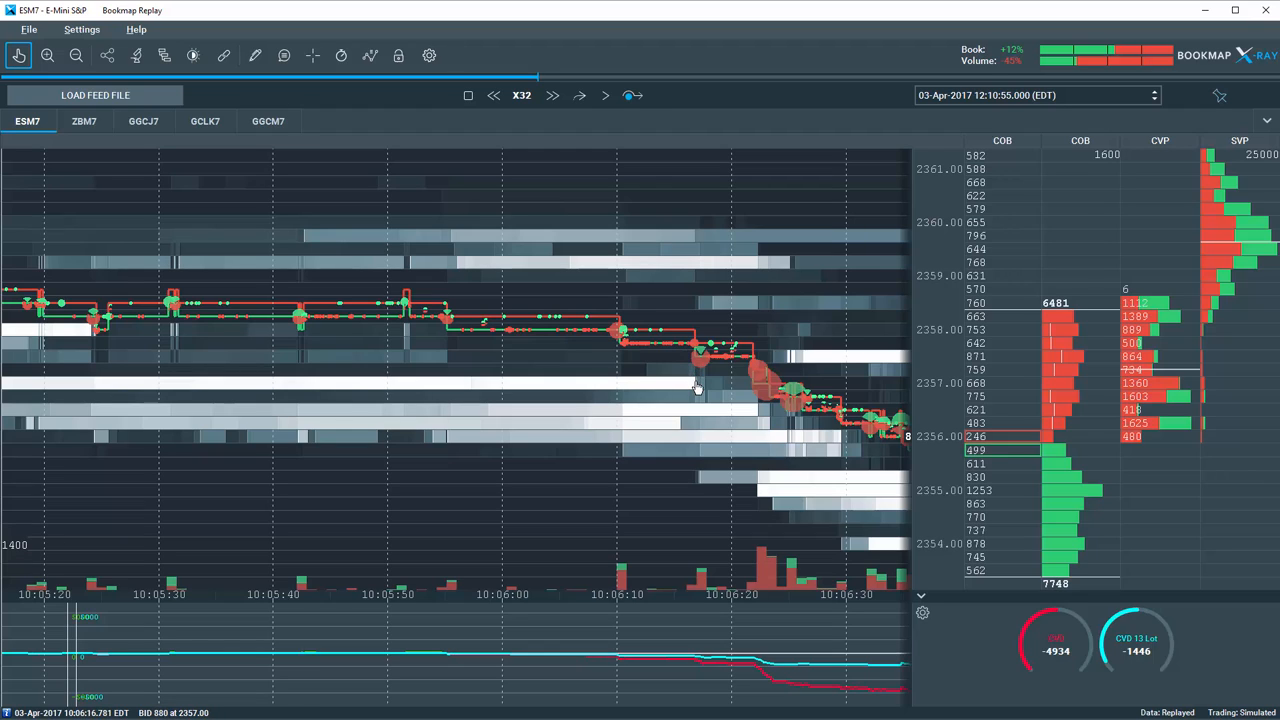
mouse_move(744, 412)
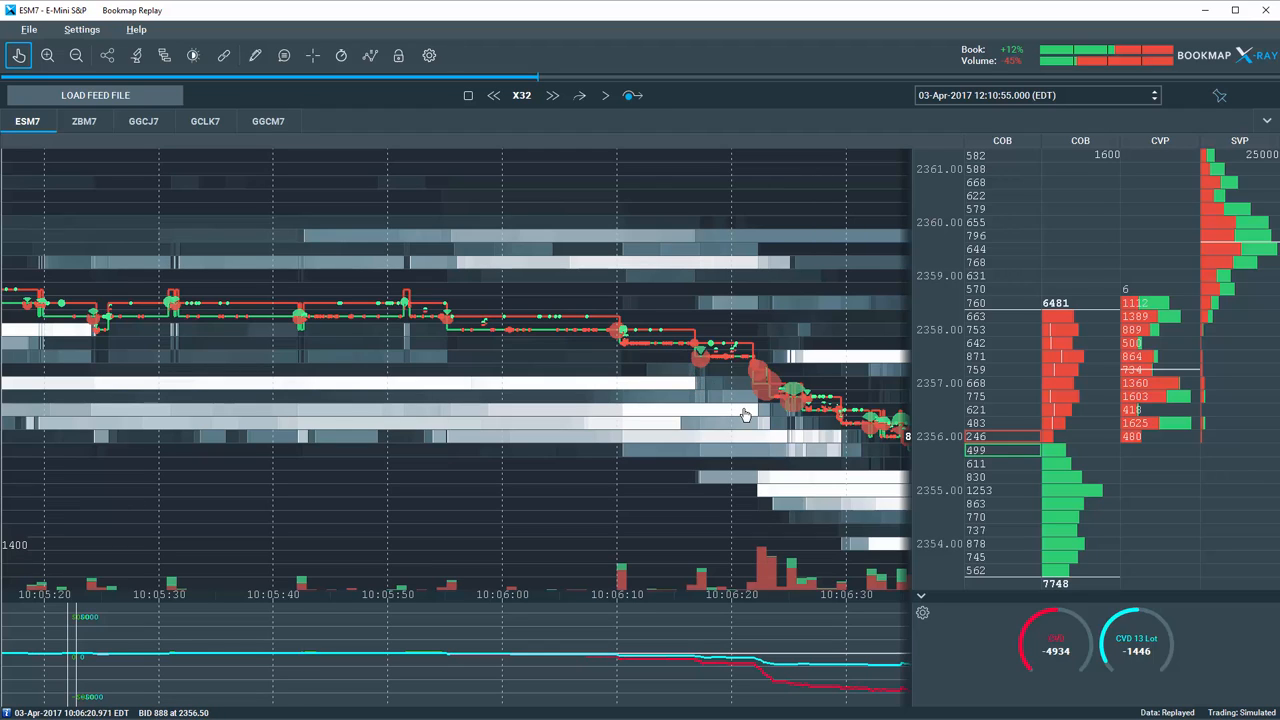
mouse_move(712, 392)
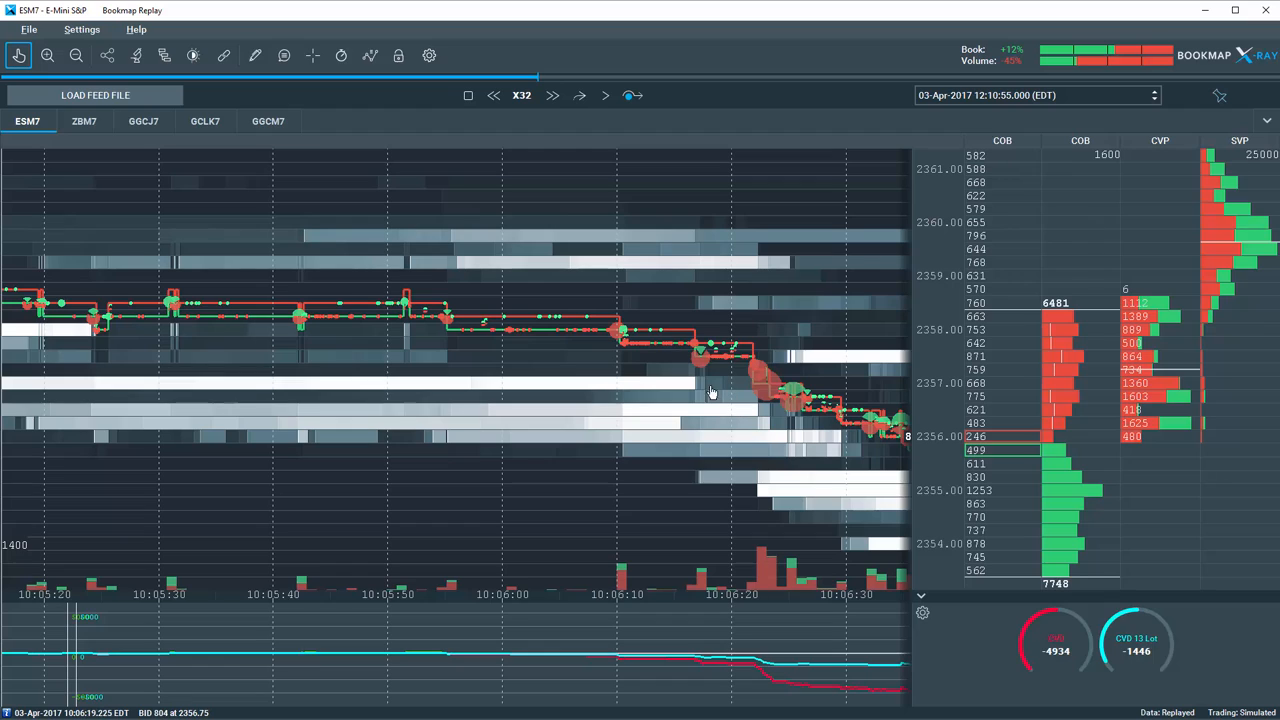
mouse_move(726, 404)
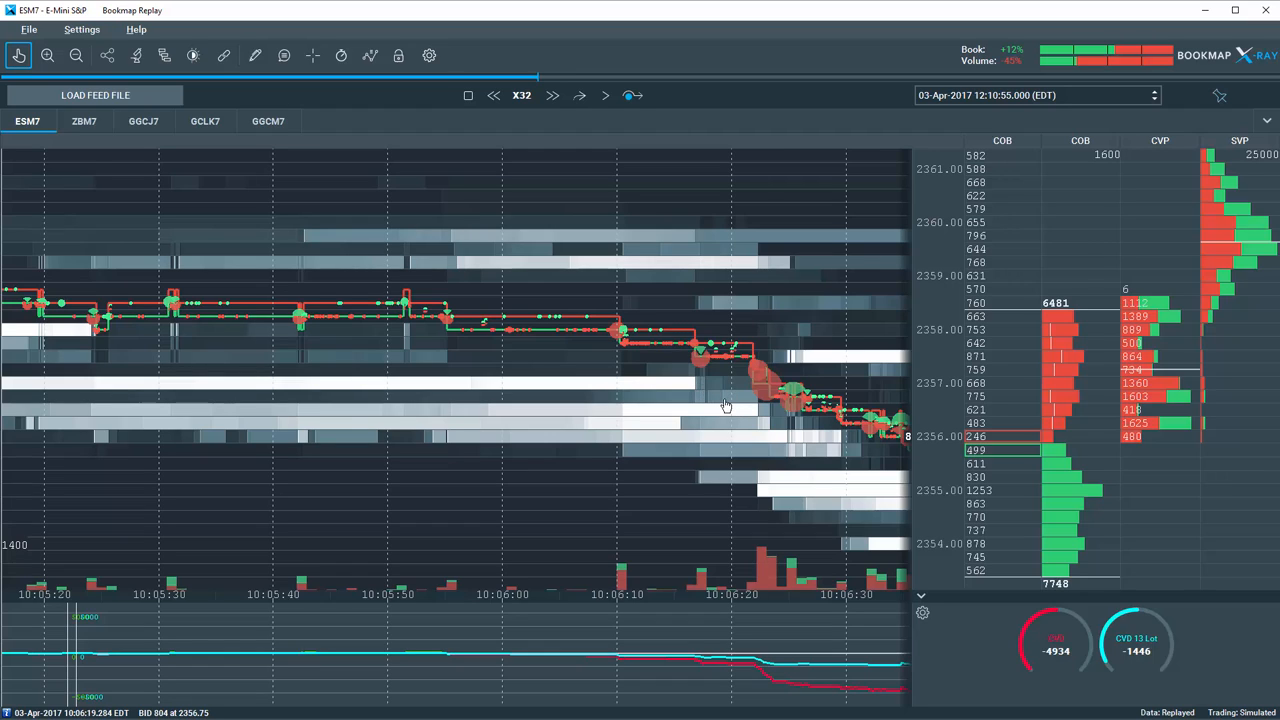
mouse_move(732, 412)
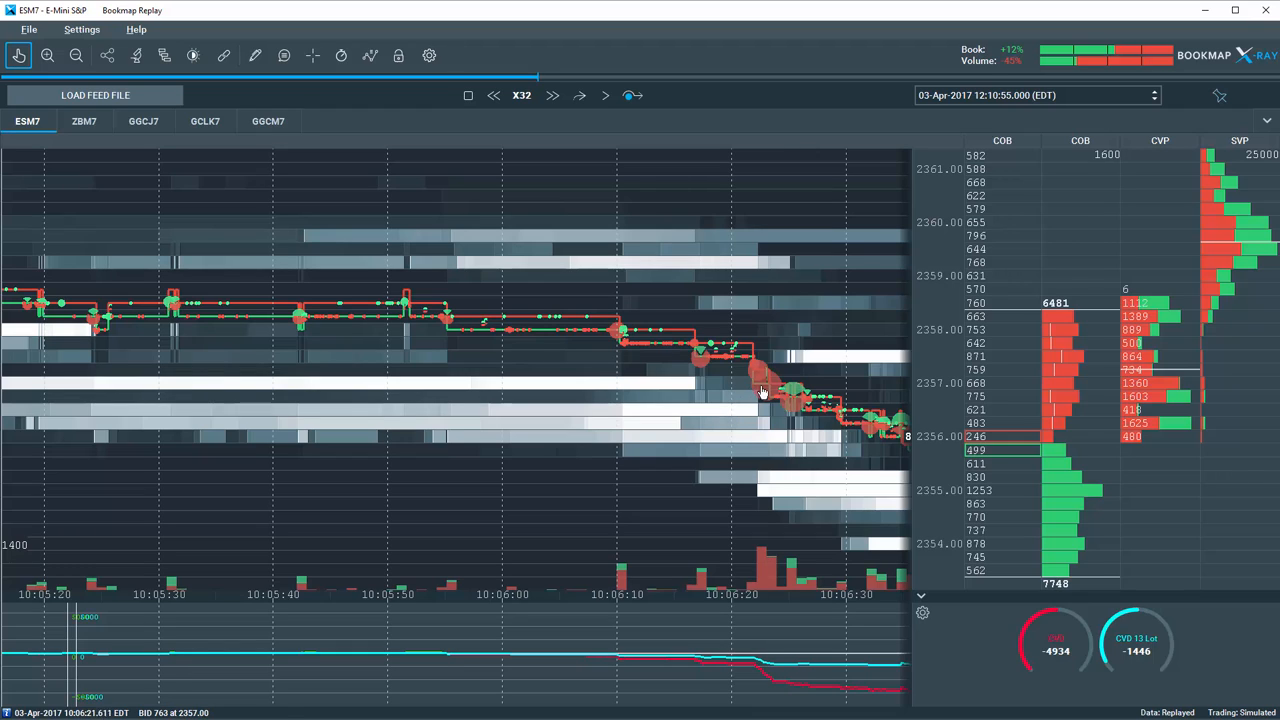
mouse_move(816, 428)
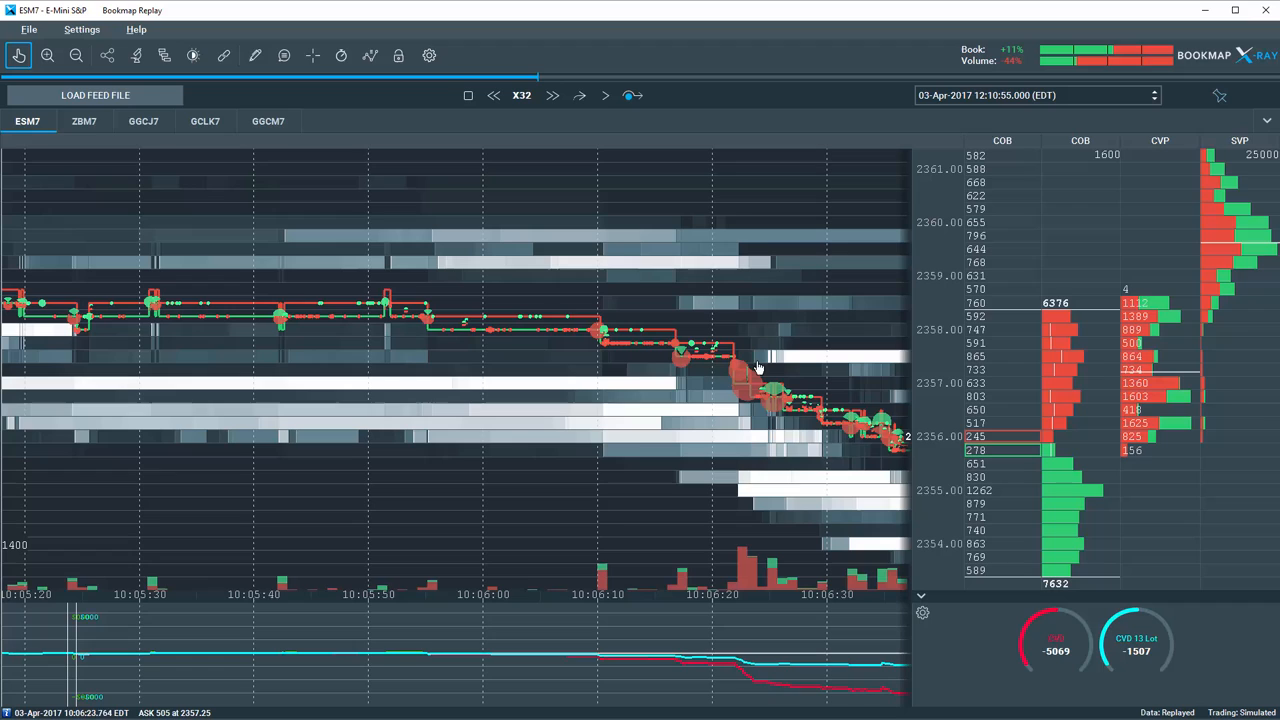
mouse_move(824, 360)
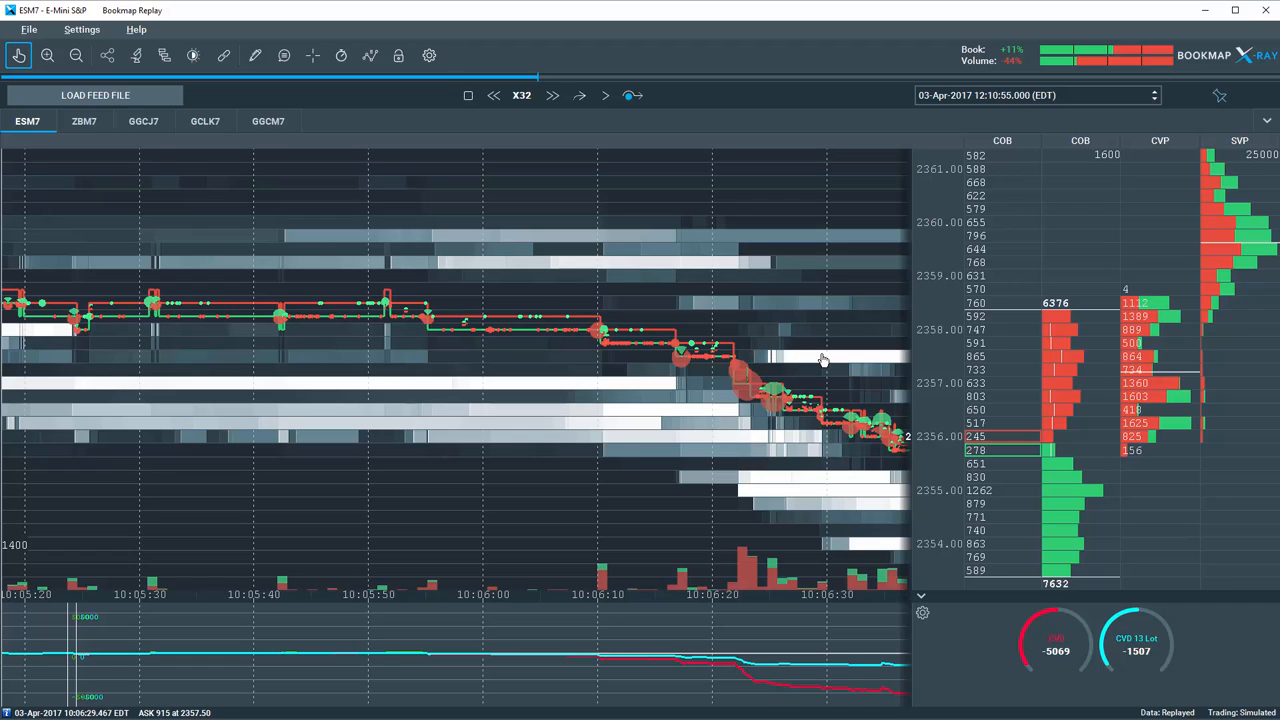